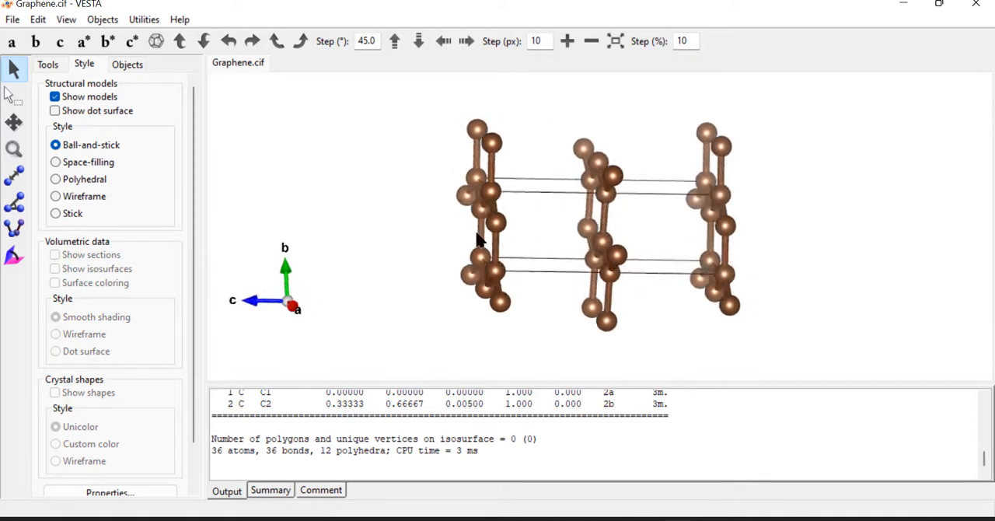
Rotate the graphene model to show its honeycomb layers and open the Edit menu.
drag(479, 241, 615, 249)
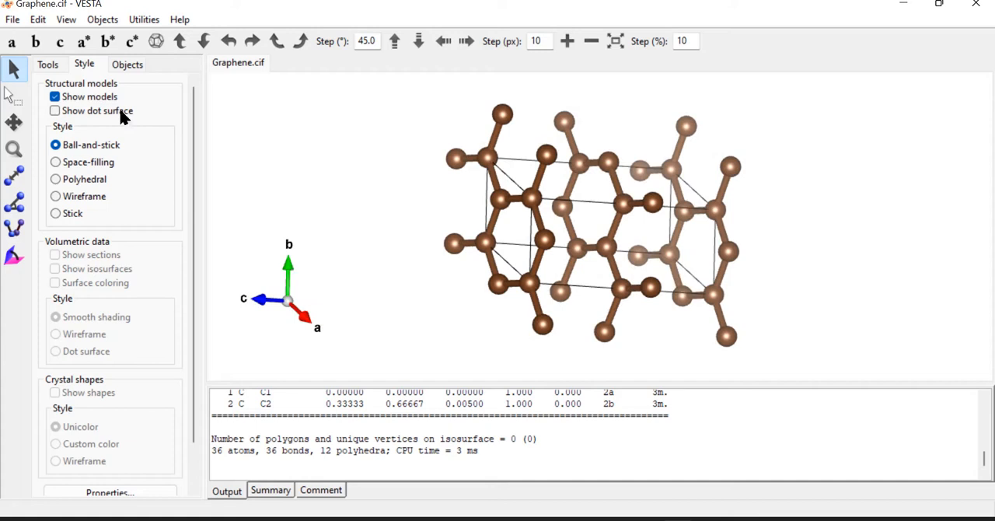
click(38, 19)
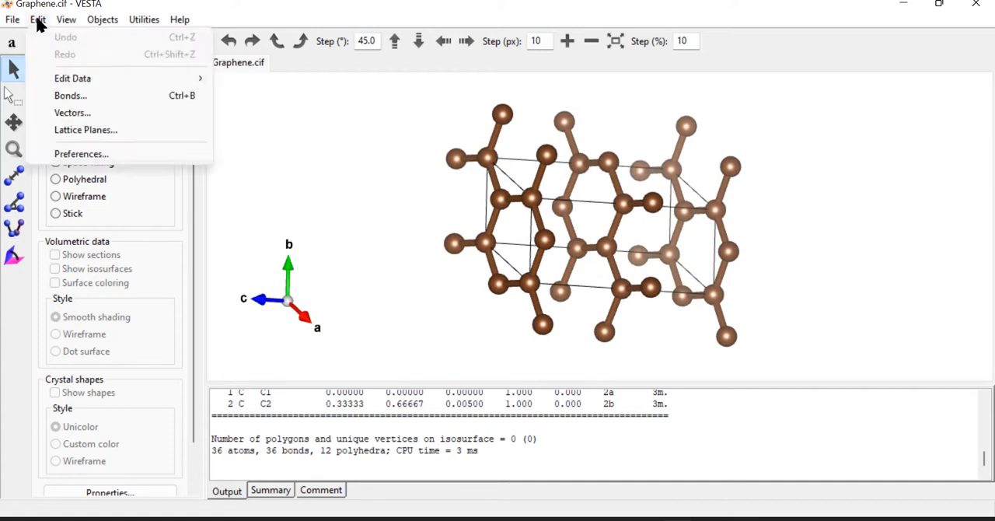
Set the carbon bond search to a 2 Å maximum length, growing the sheet to 726 atoms.
click(70, 95)
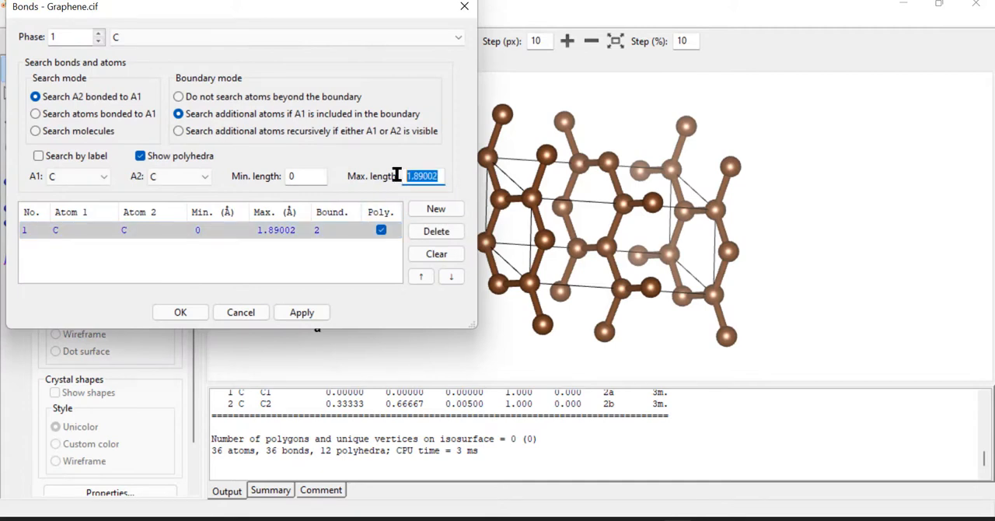
text(2)
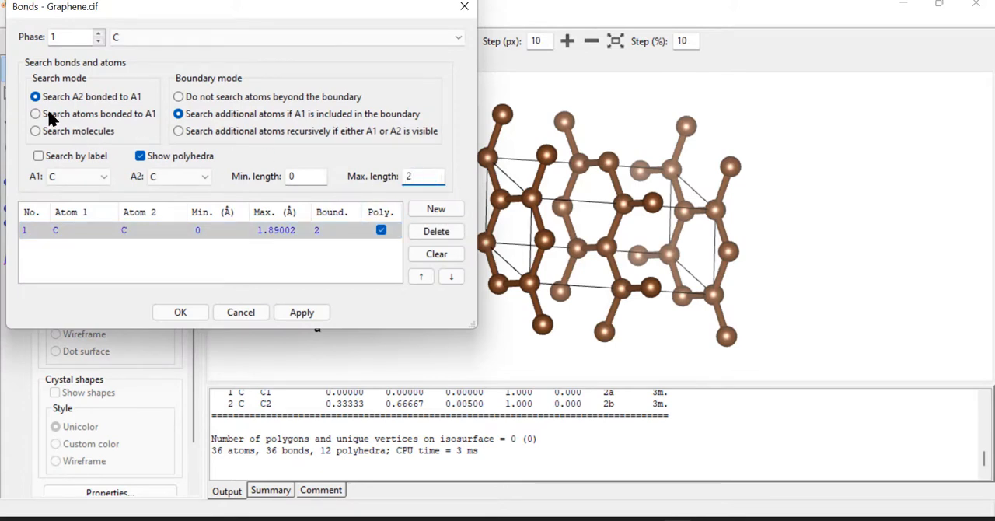
mouse_move(40, 118)
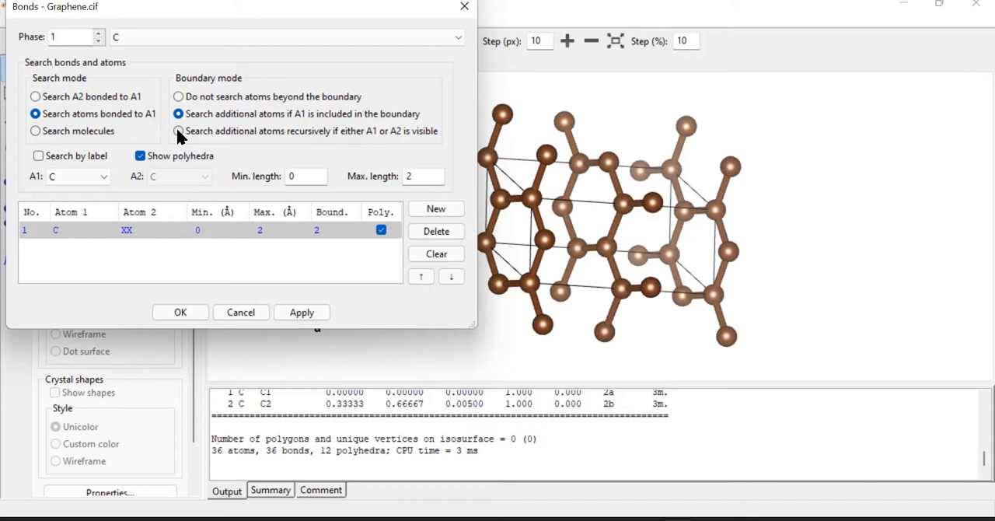
mouse_move(315, 145)
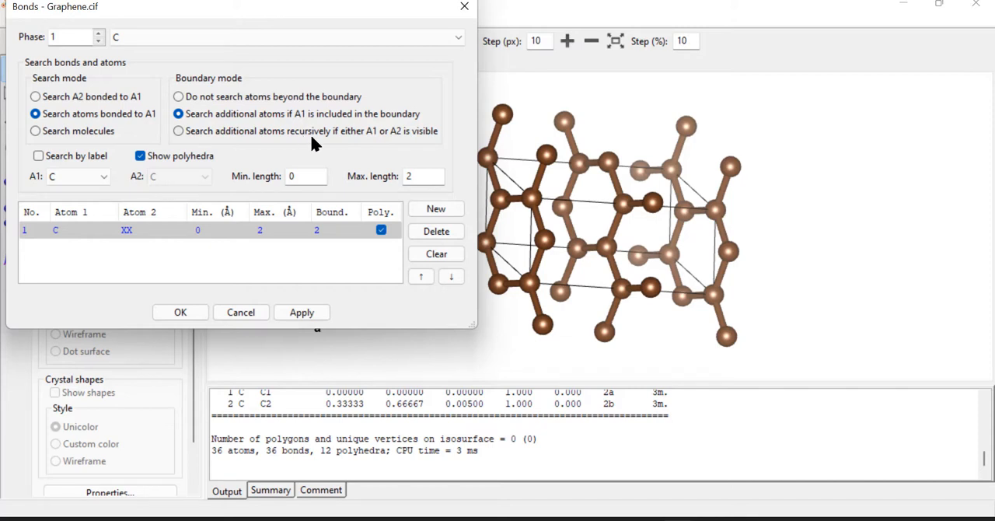
mouse_move(272, 144)
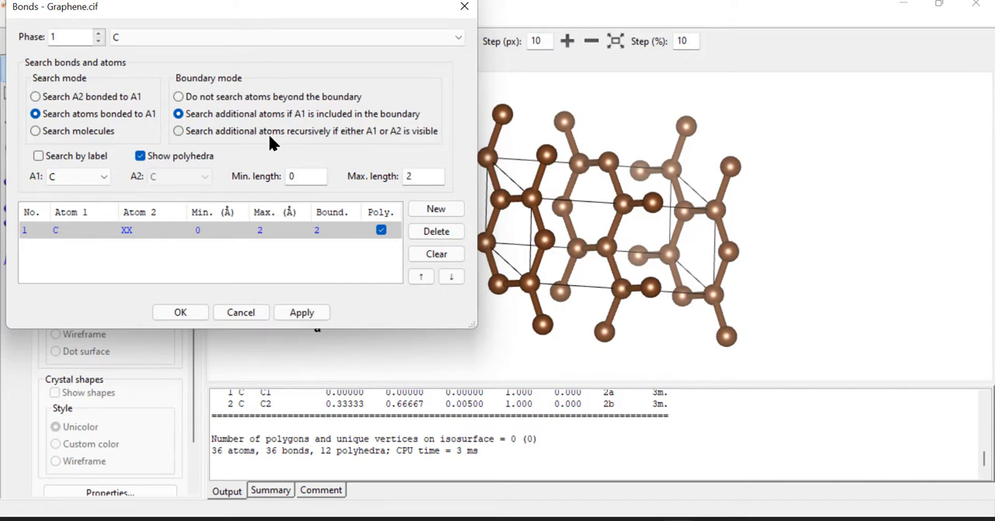
click(302, 312)
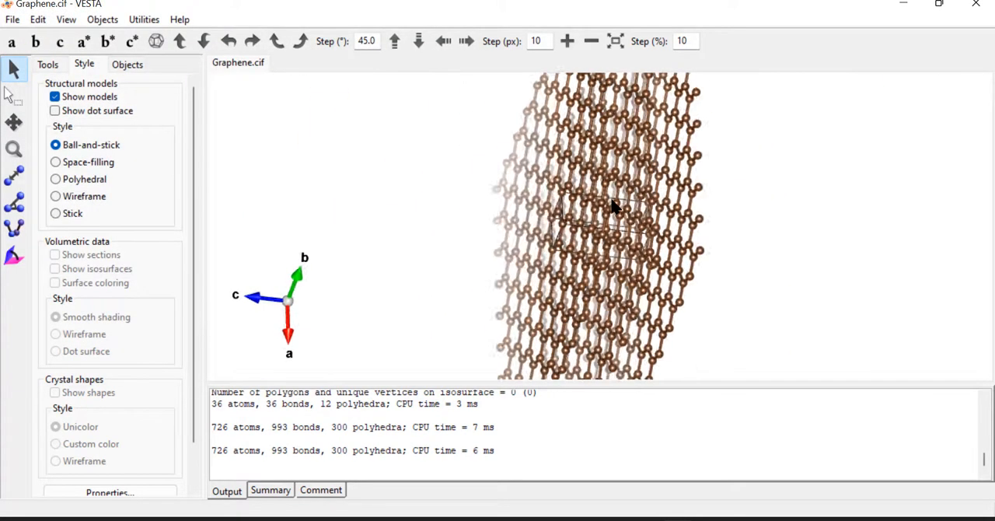
drag(610, 206, 553, 233)
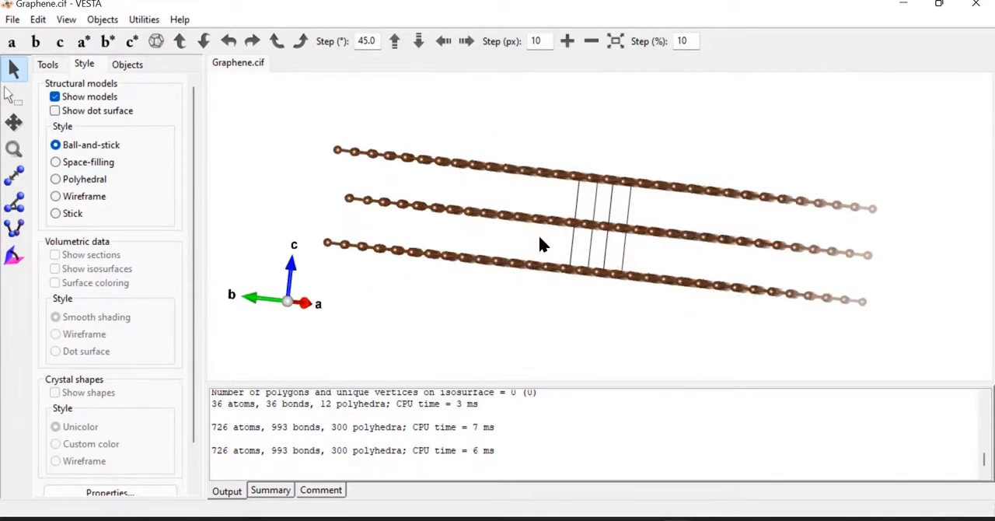
drag(545, 245, 645, 259)
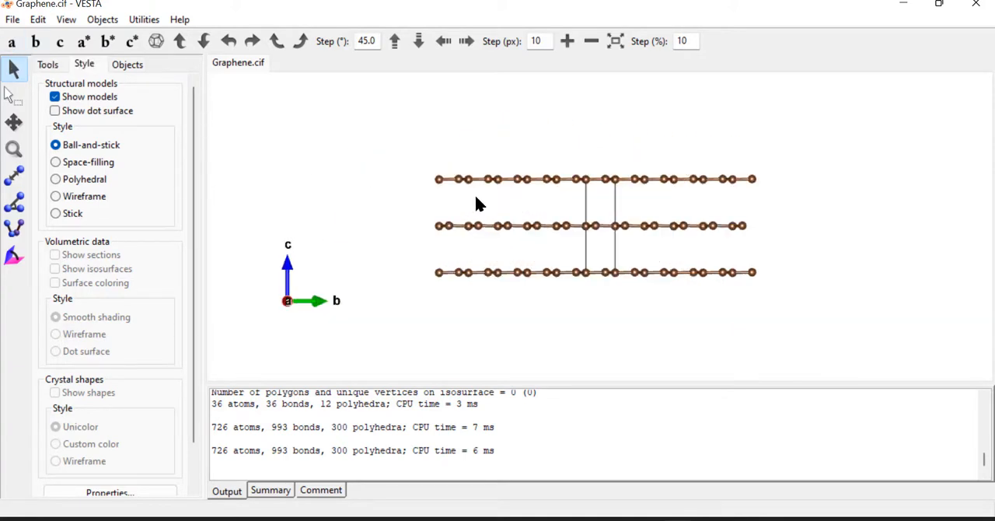
mouse_move(631, 196)
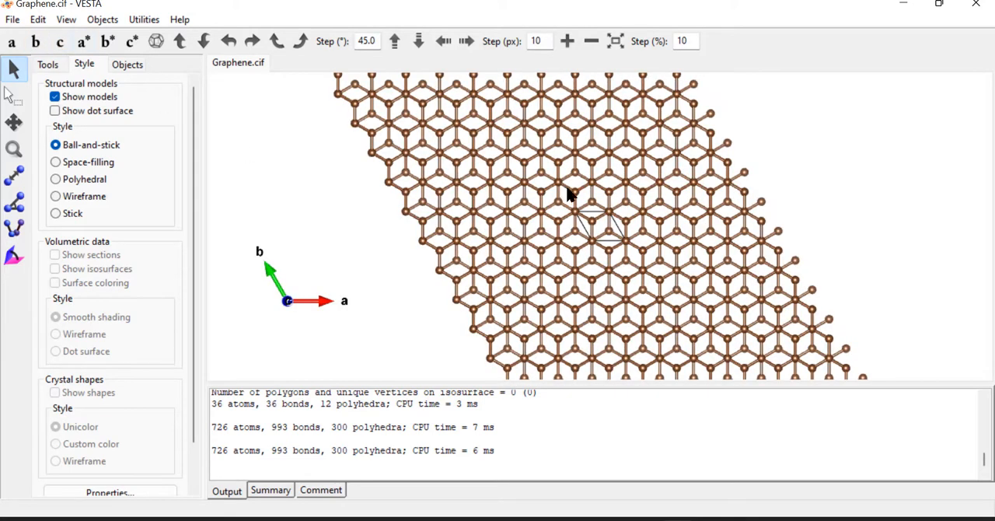
drag(568, 194, 650, 225)
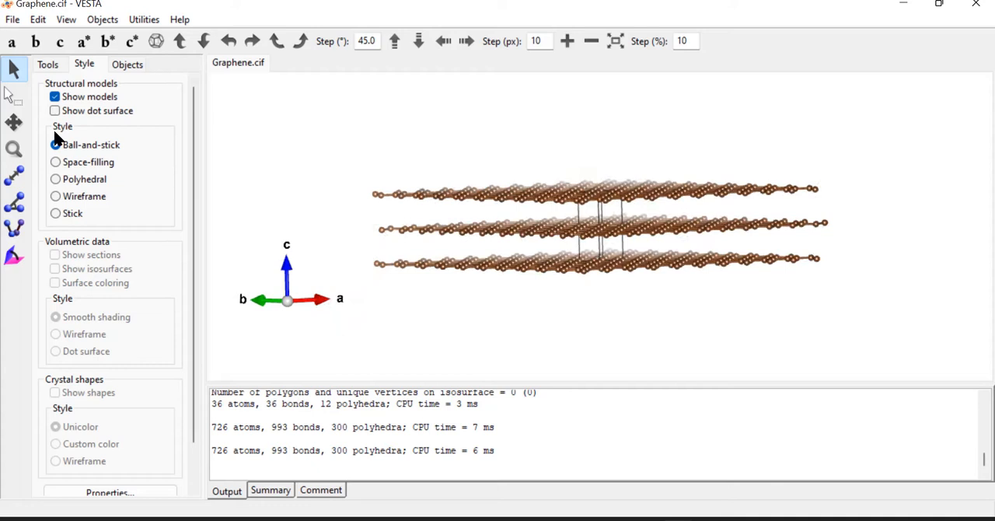
mouse_move(11, 101)
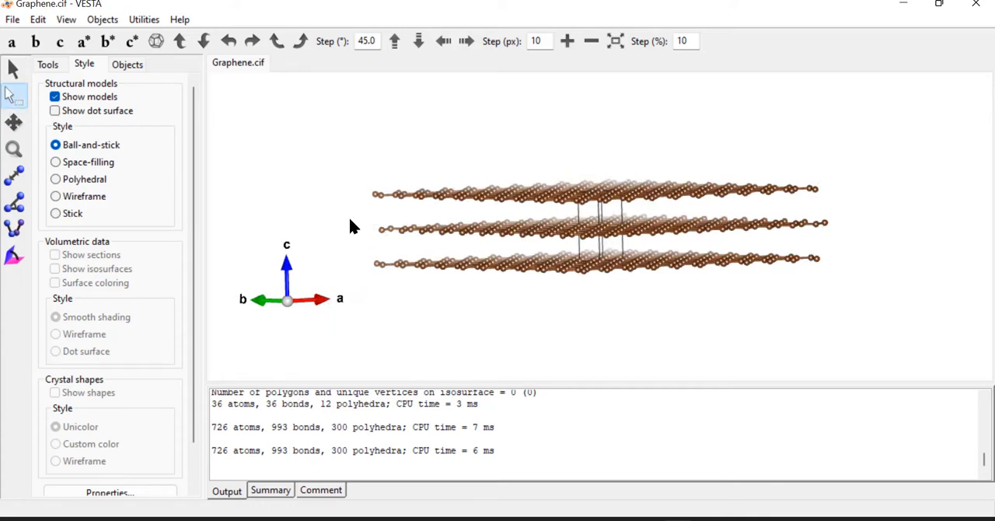
Box-select the two extra stacked graphene layers for removal.
drag(352, 225, 854, 279)
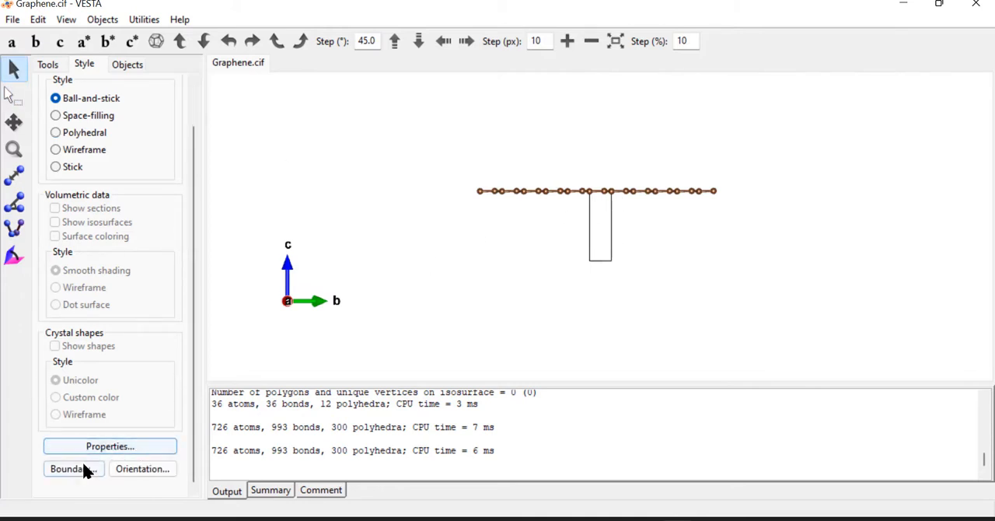
Set the unit cell line to 'Do not show' in the display Properties.
click(109, 446)
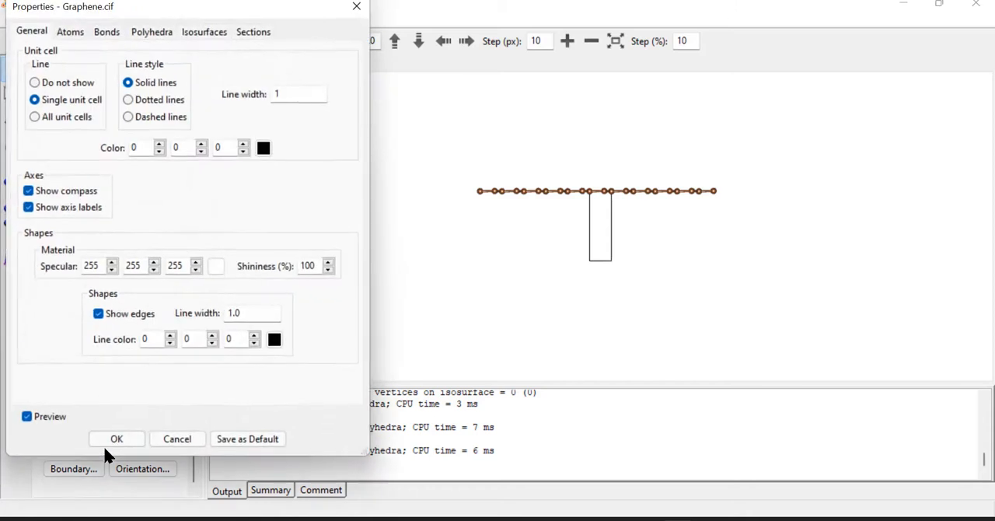
mouse_move(63, 82)
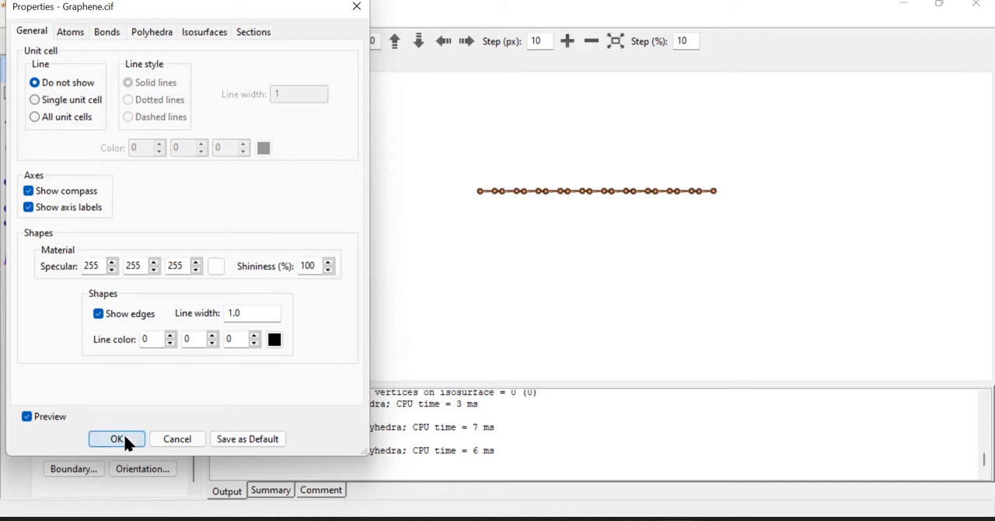
click(117, 438)
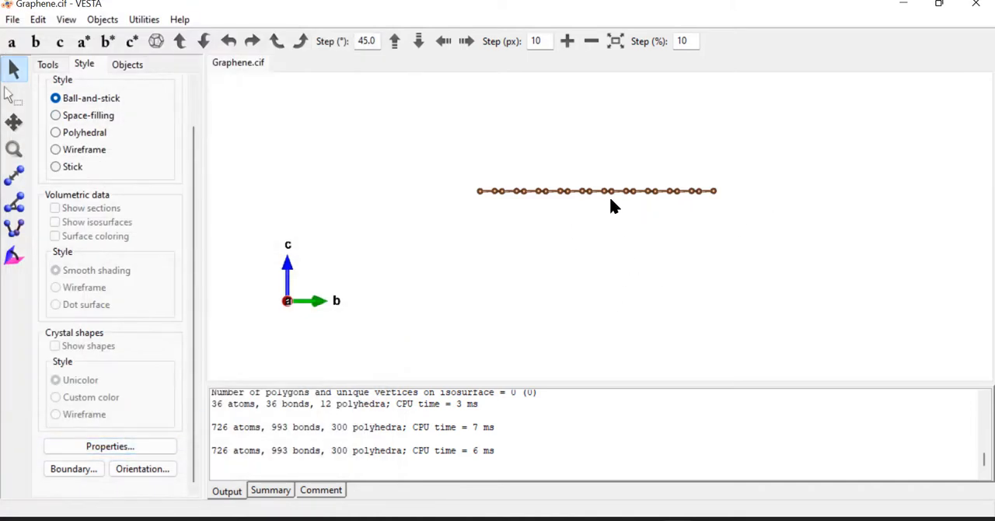
Orbit the graphene sheet to a face-on top view and open the File menu.
drag(614, 206, 629, 220)
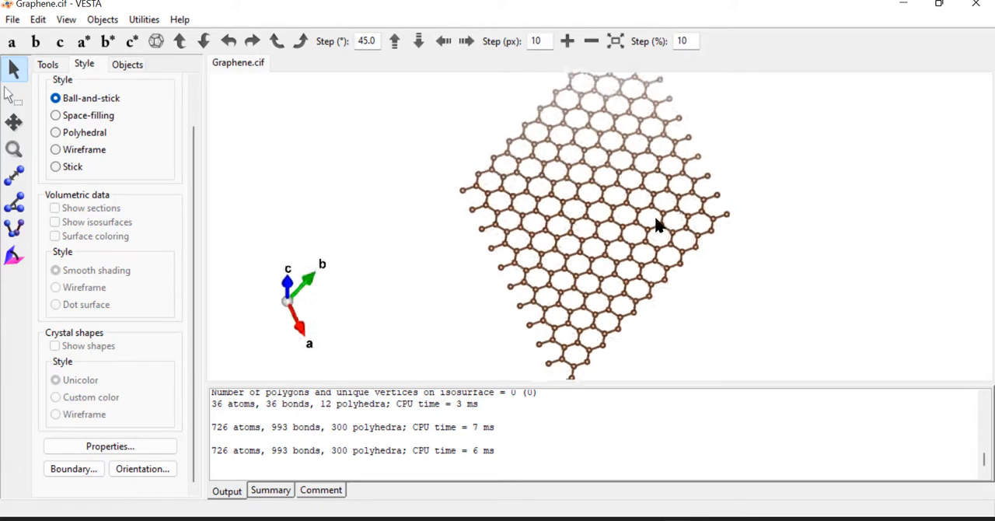
drag(657, 225, 626, 183)
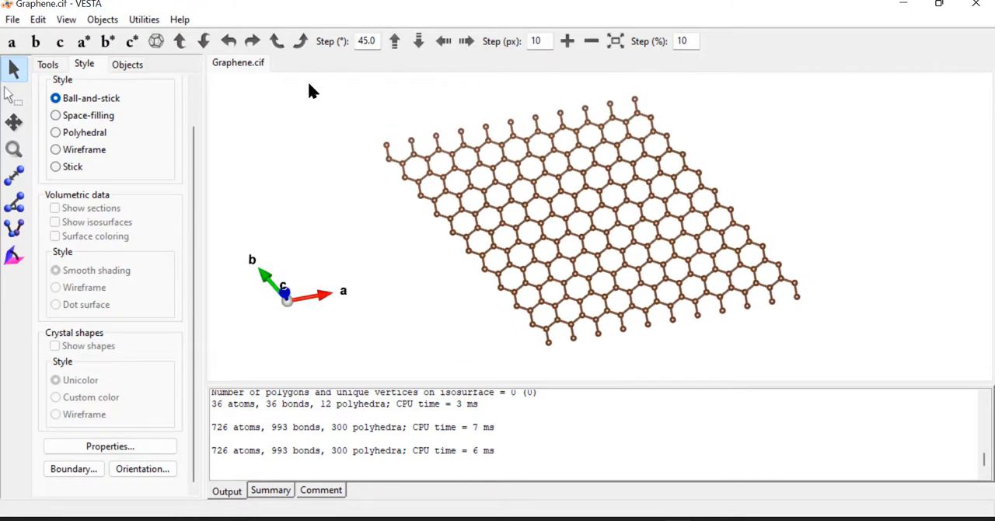
click(10, 19)
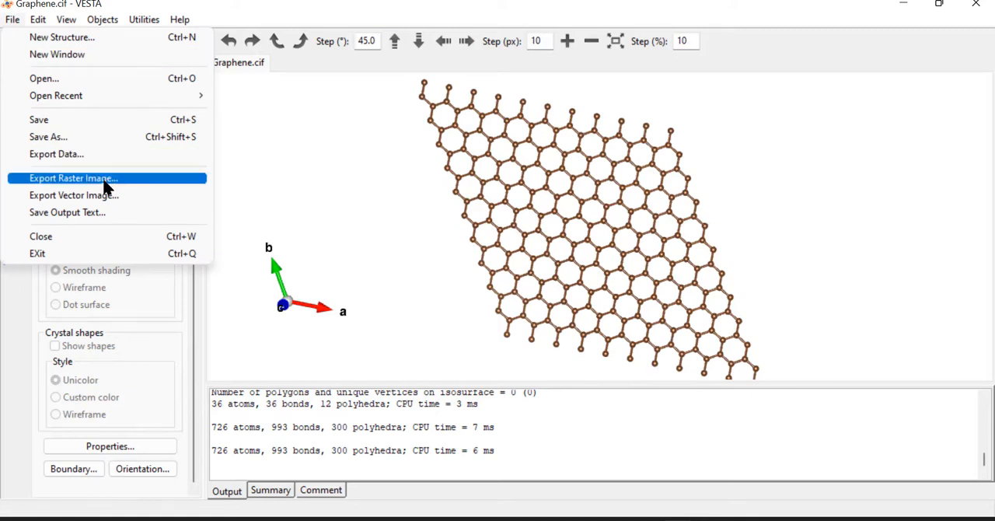
mouse_move(129, 200)
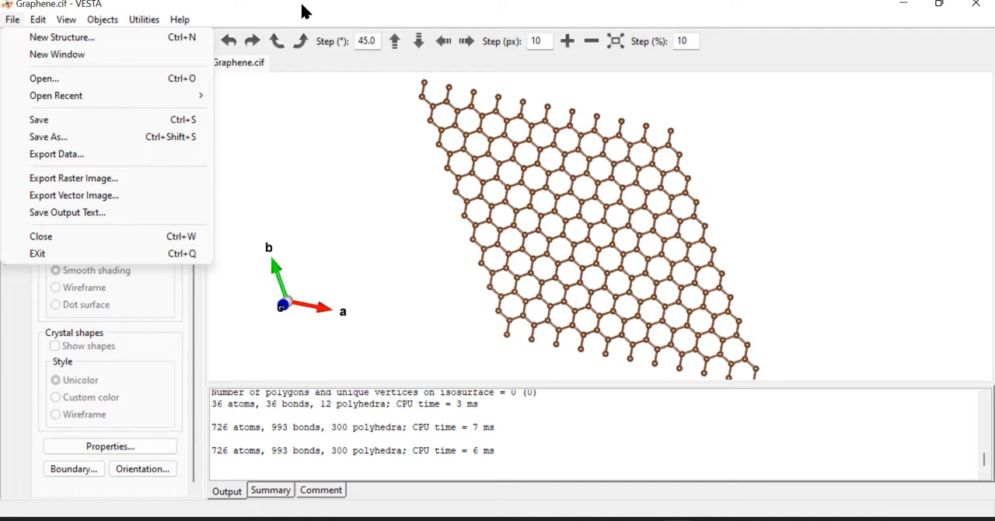
Choose Open... from the File menu to load another structure.
click(265, 350)
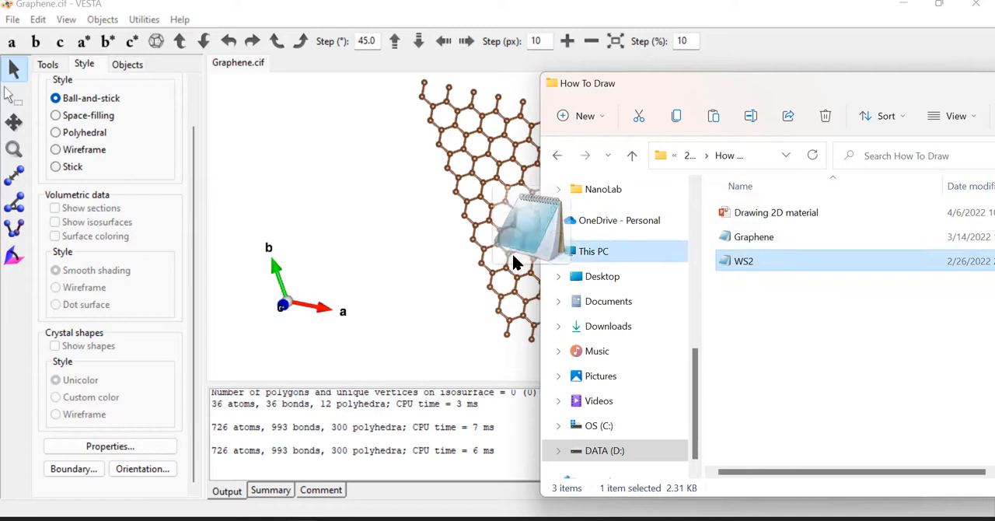
Double-click WS2 in the How To Draw folder to open it in VESTA.
double_click(741, 261)
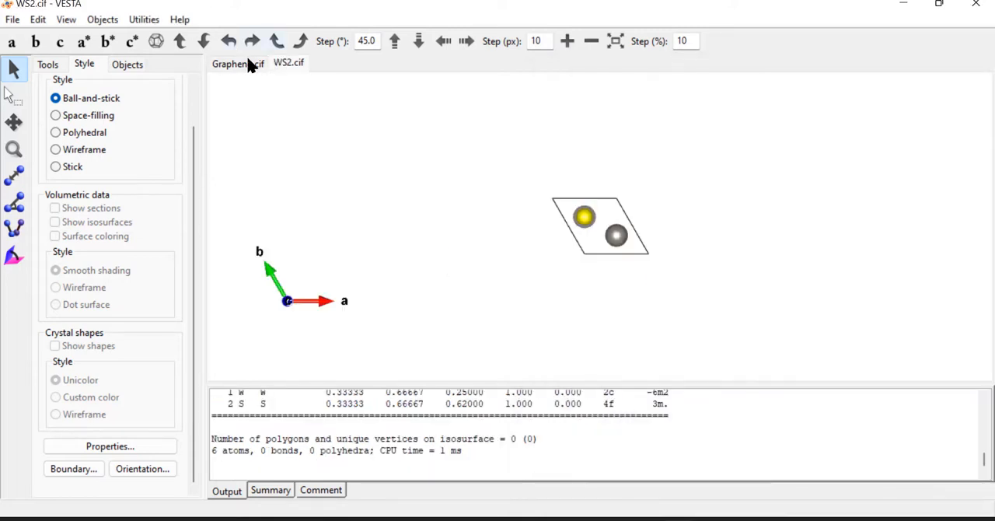
mouse_move(630, 247)
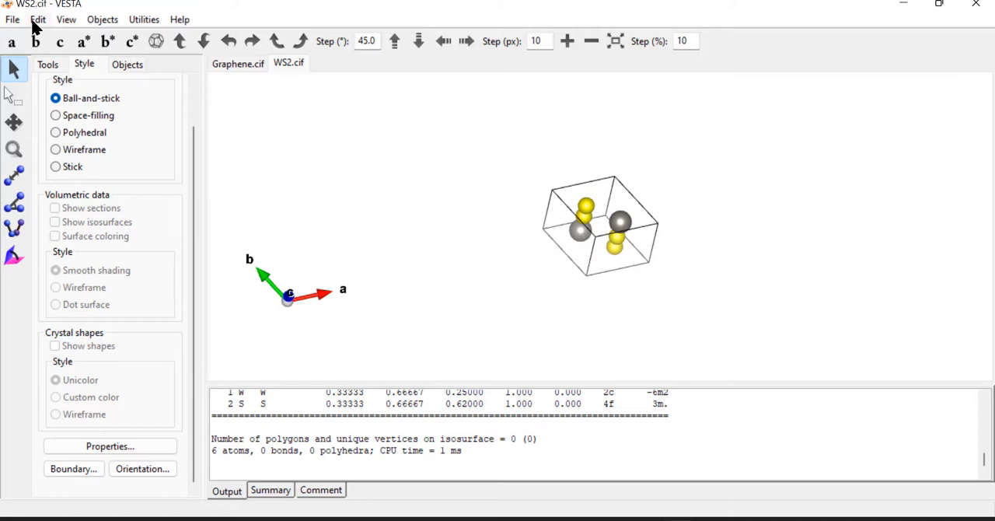
Add a new recursive tungsten bond search with 3 Å maximum length, giving 726 atoms.
click(36, 19)
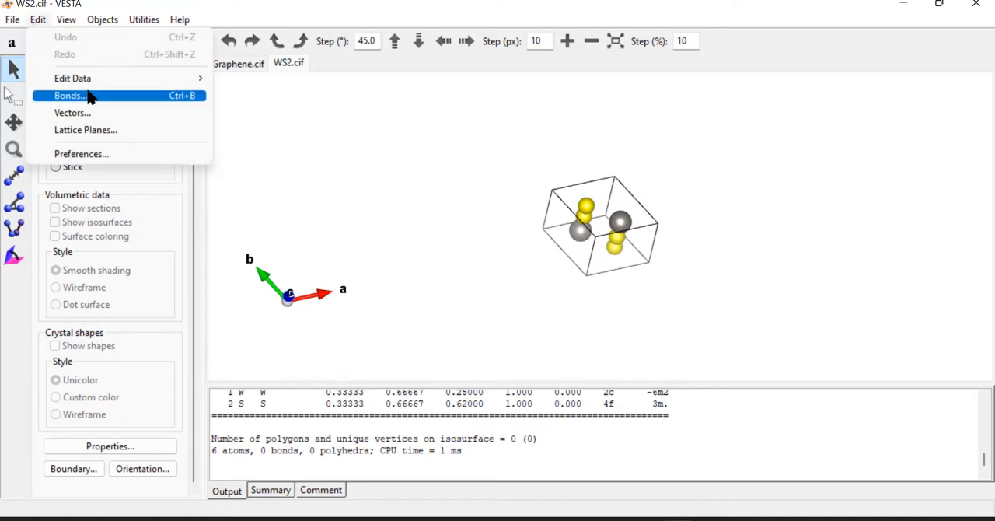
click(69, 96)
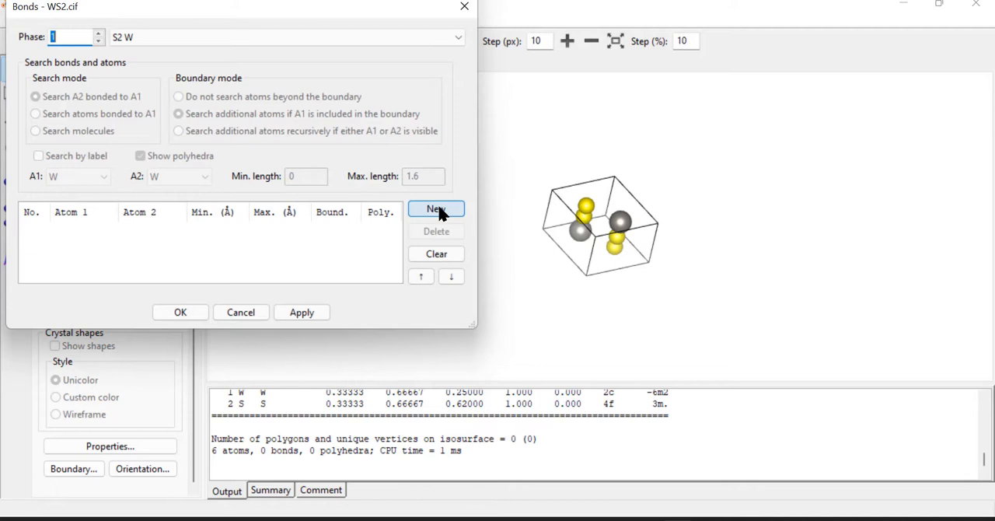
click(435, 208)
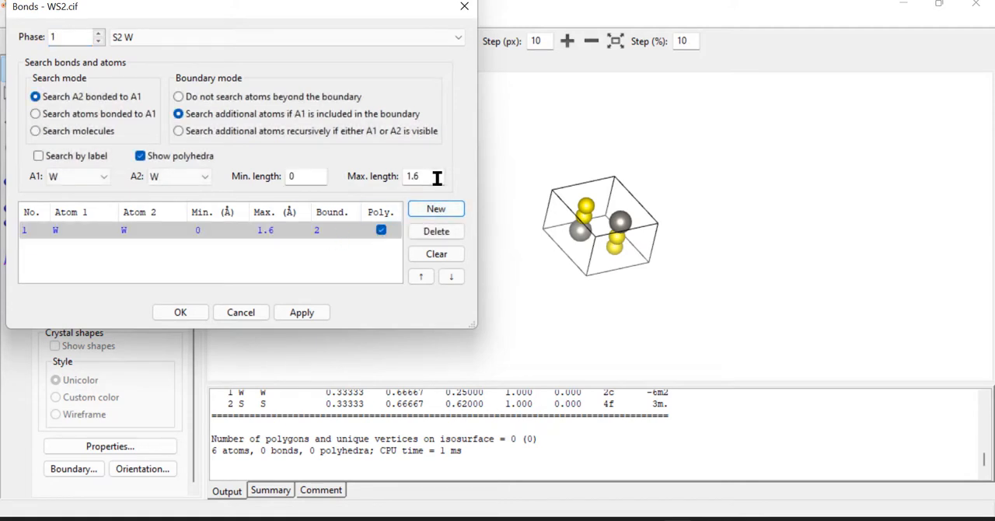
text(3)
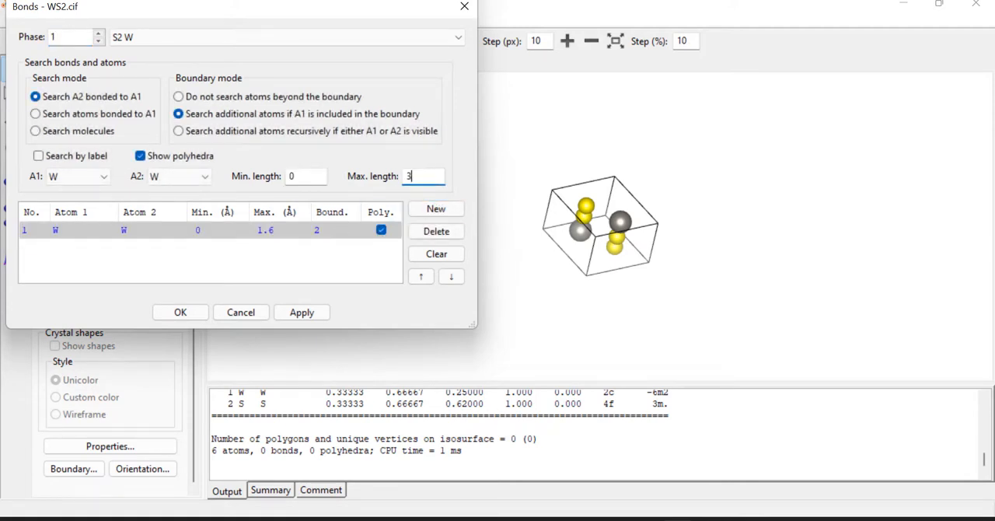
click(34, 113)
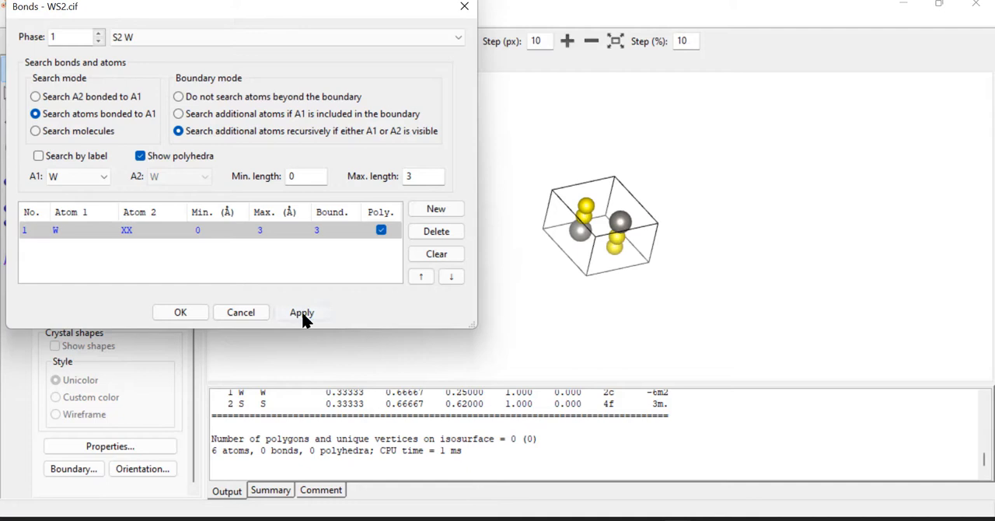
click(180, 312)
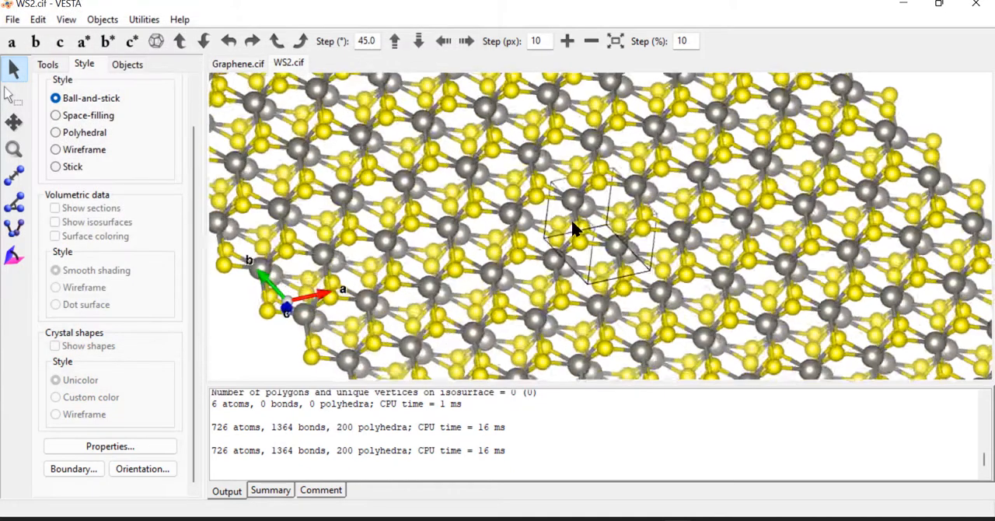
drag(576, 229, 641, 198)
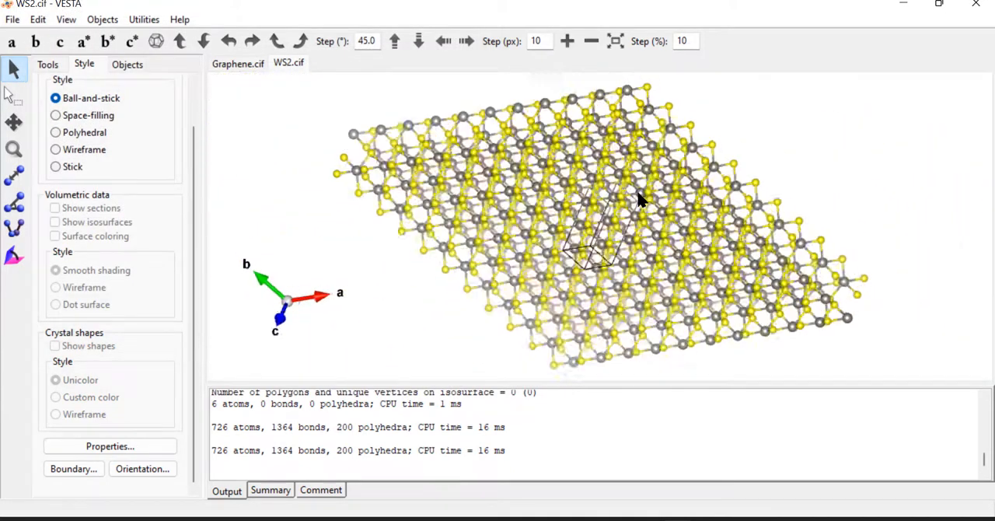
drag(637, 198, 630, 226)
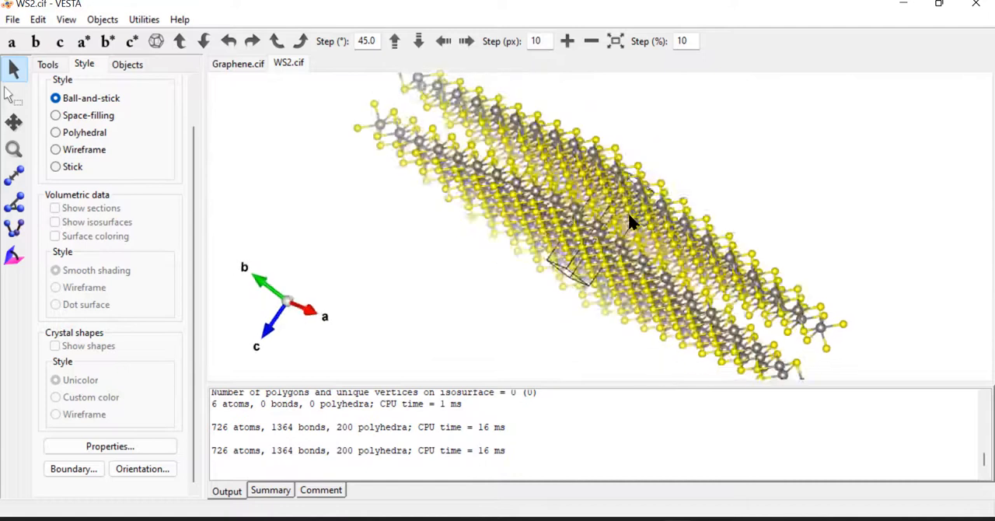
drag(630, 226, 634, 249)
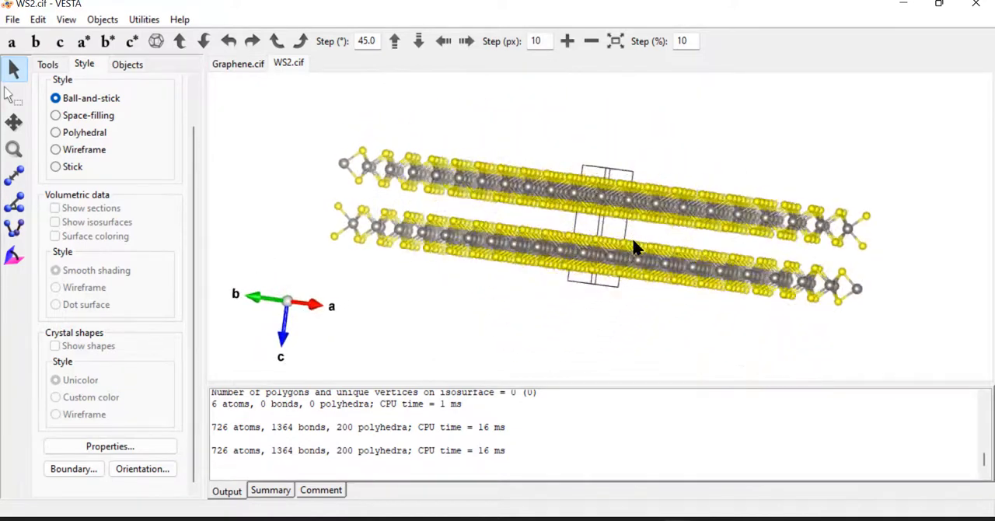
drag(634, 247, 665, 257)
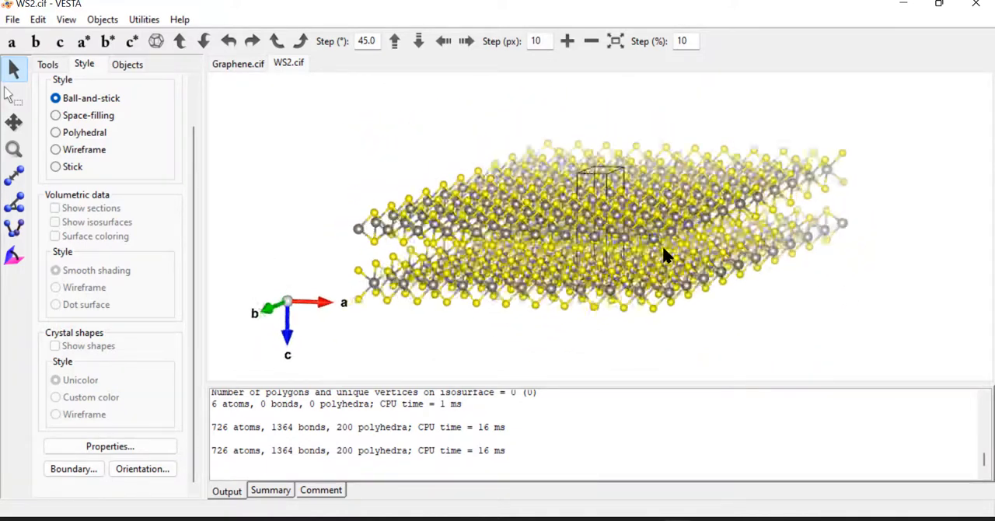
click(14, 43)
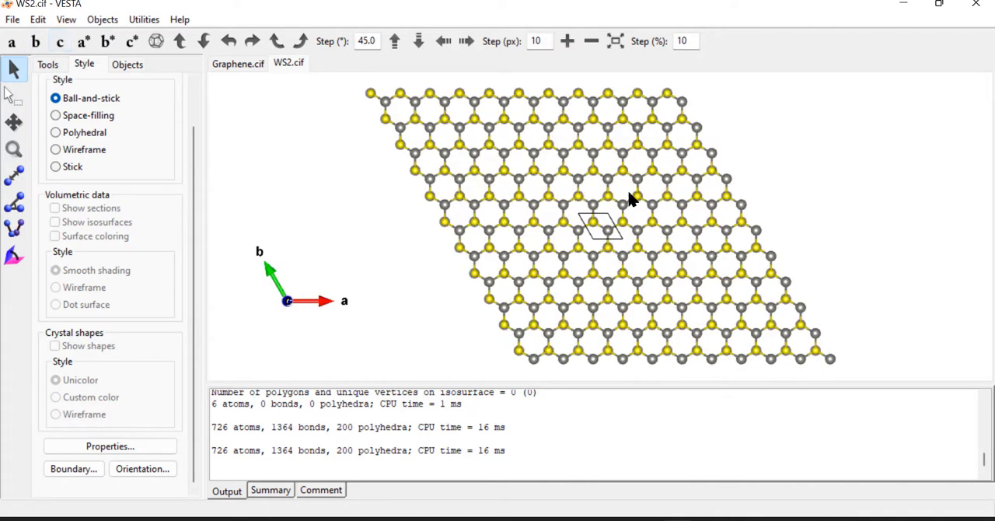
mouse_move(661, 266)
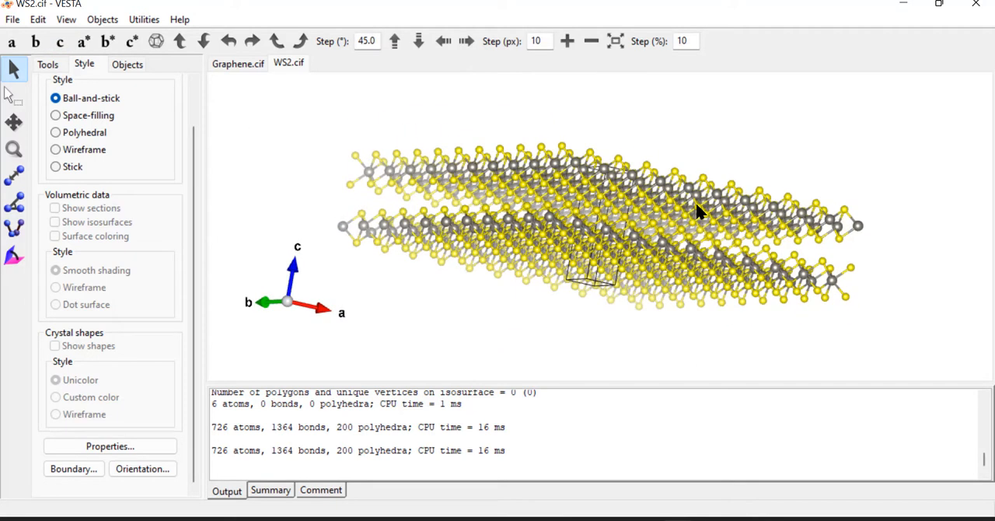
drag(696, 214, 724, 288)
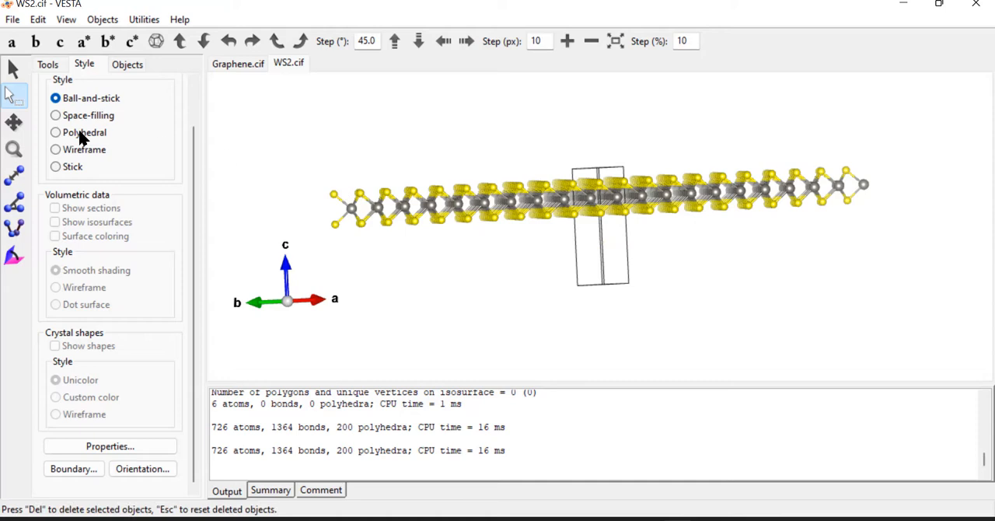
mouse_move(617, 293)
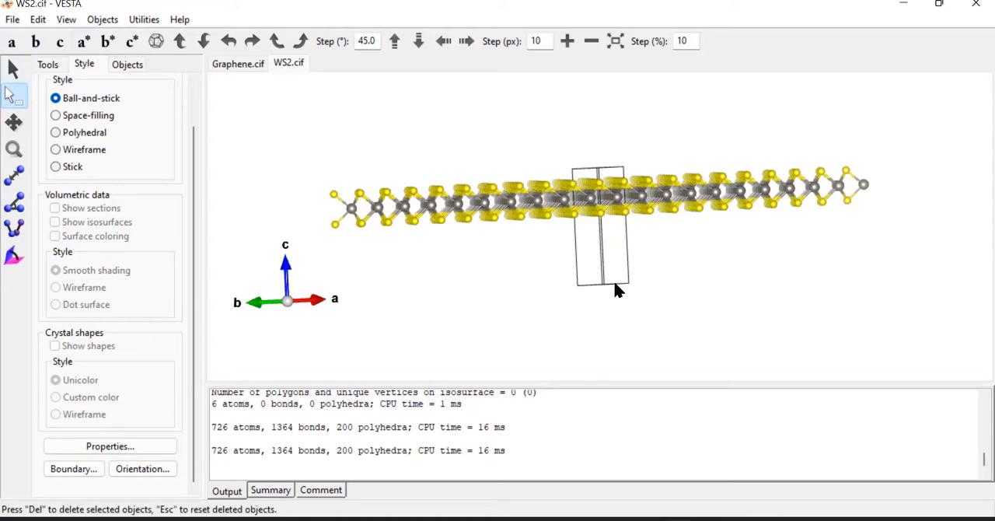
mouse_move(10, 43)
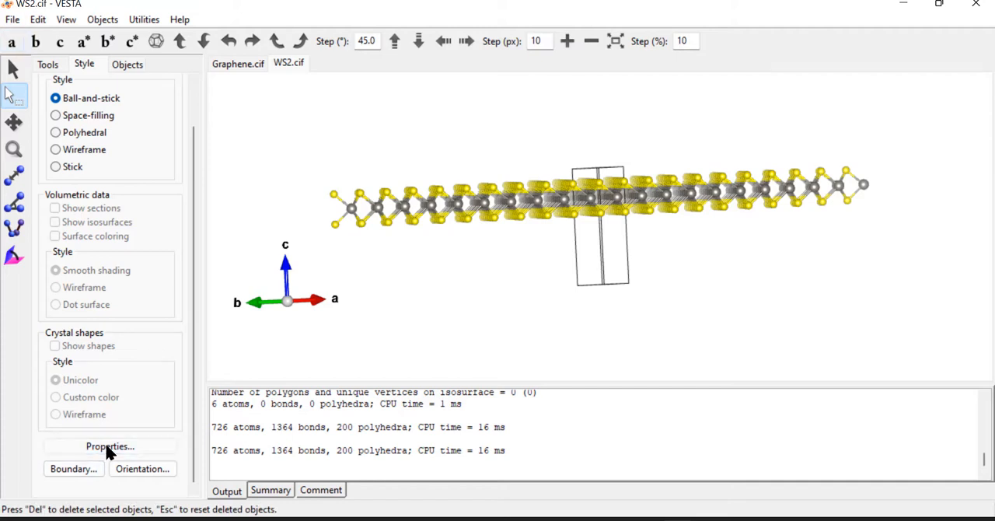
Open the display Properties for WS2 to hide the unit-cell outline.
click(109, 446)
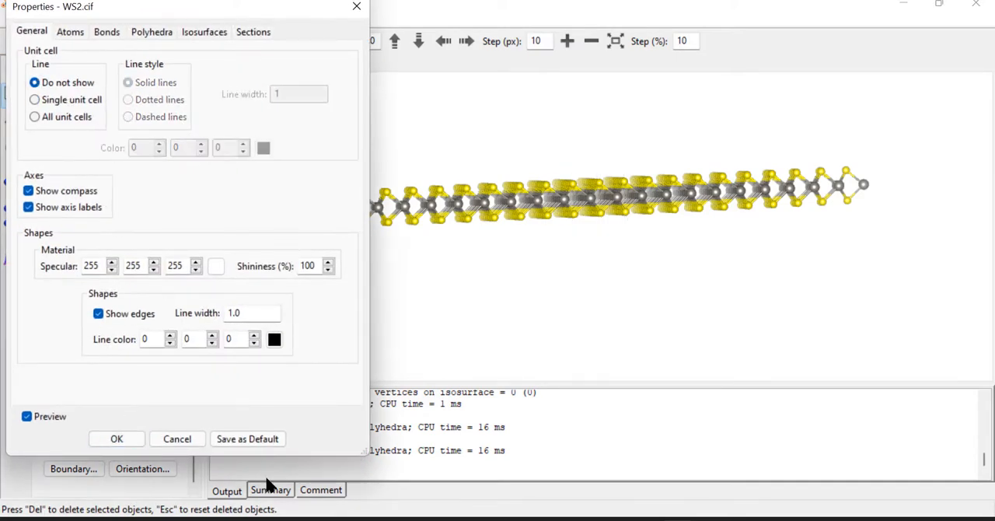